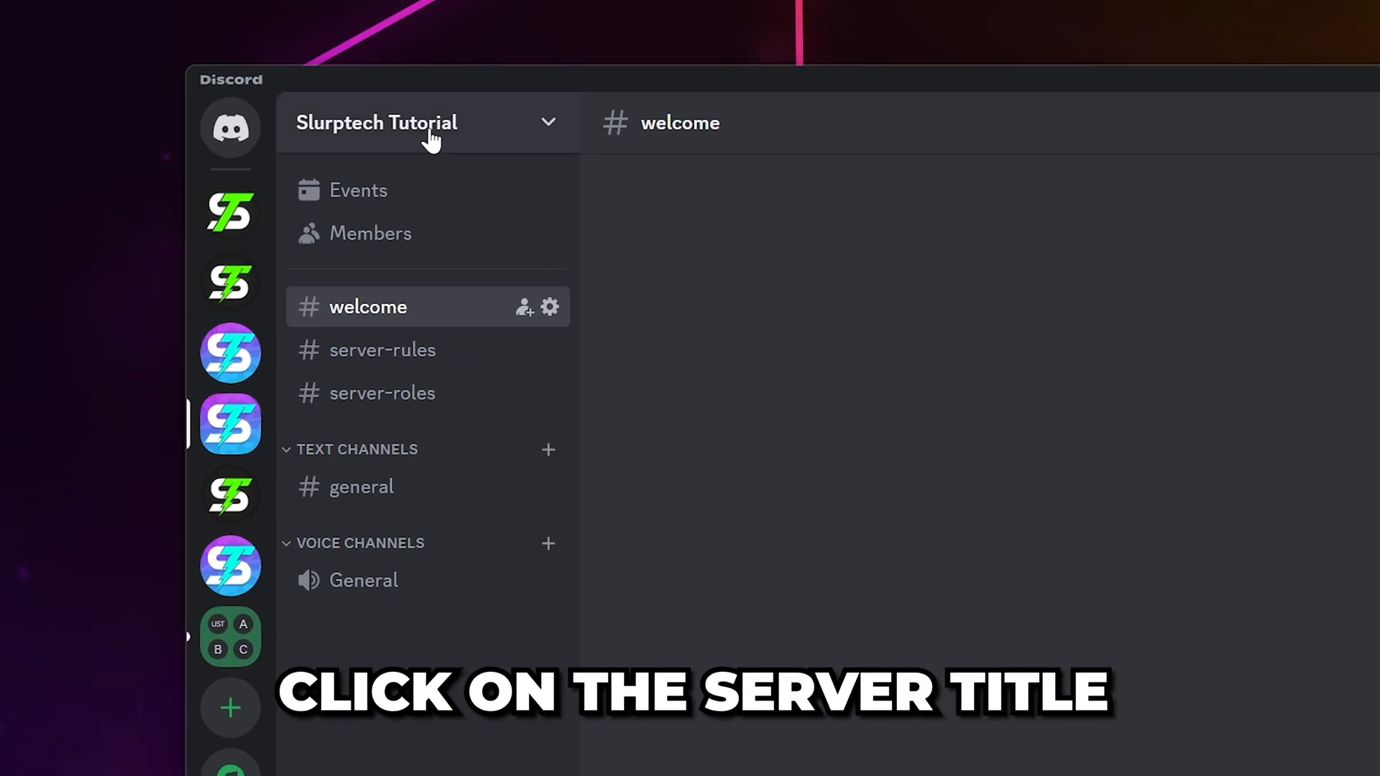
Step: Reach the Roles page of the Slurptech Tutorial server's settings via the server menu
click(376, 122)
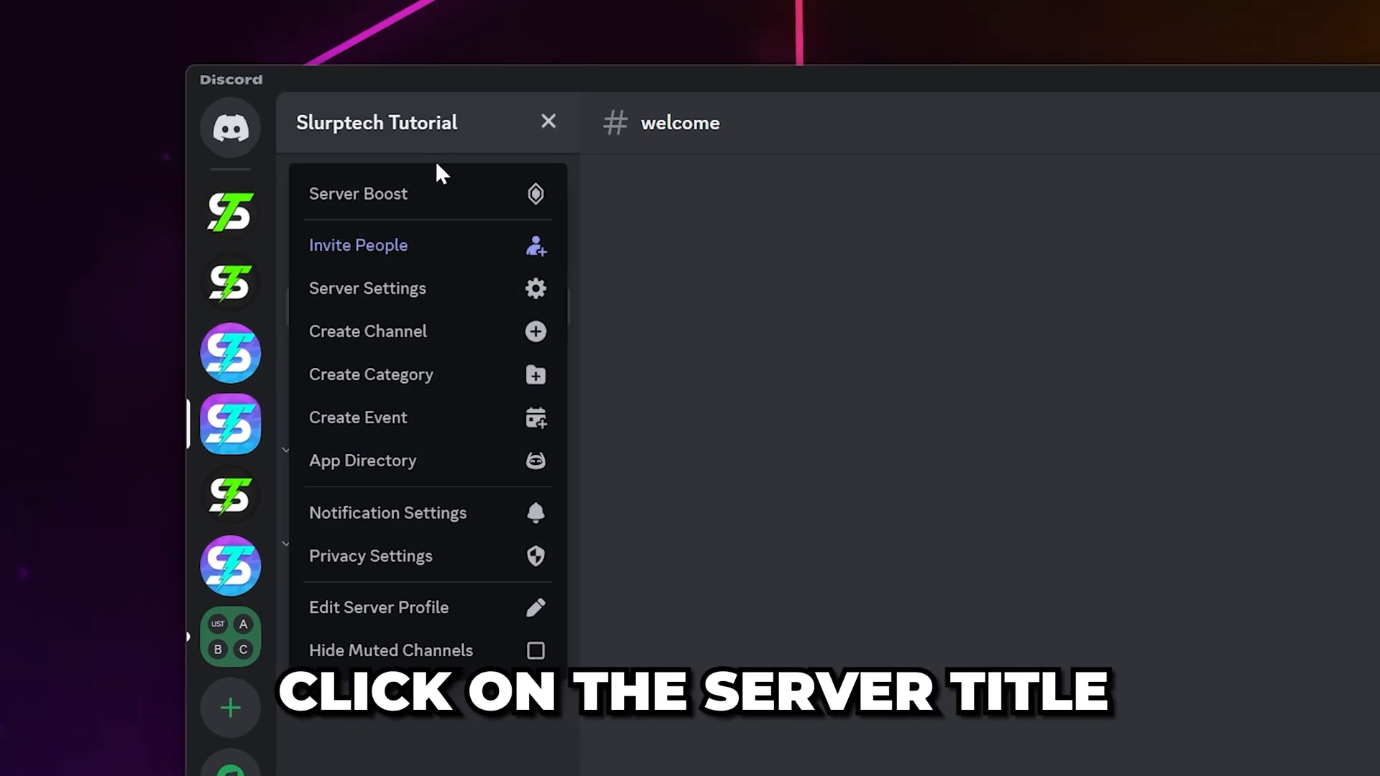
click(366, 288)
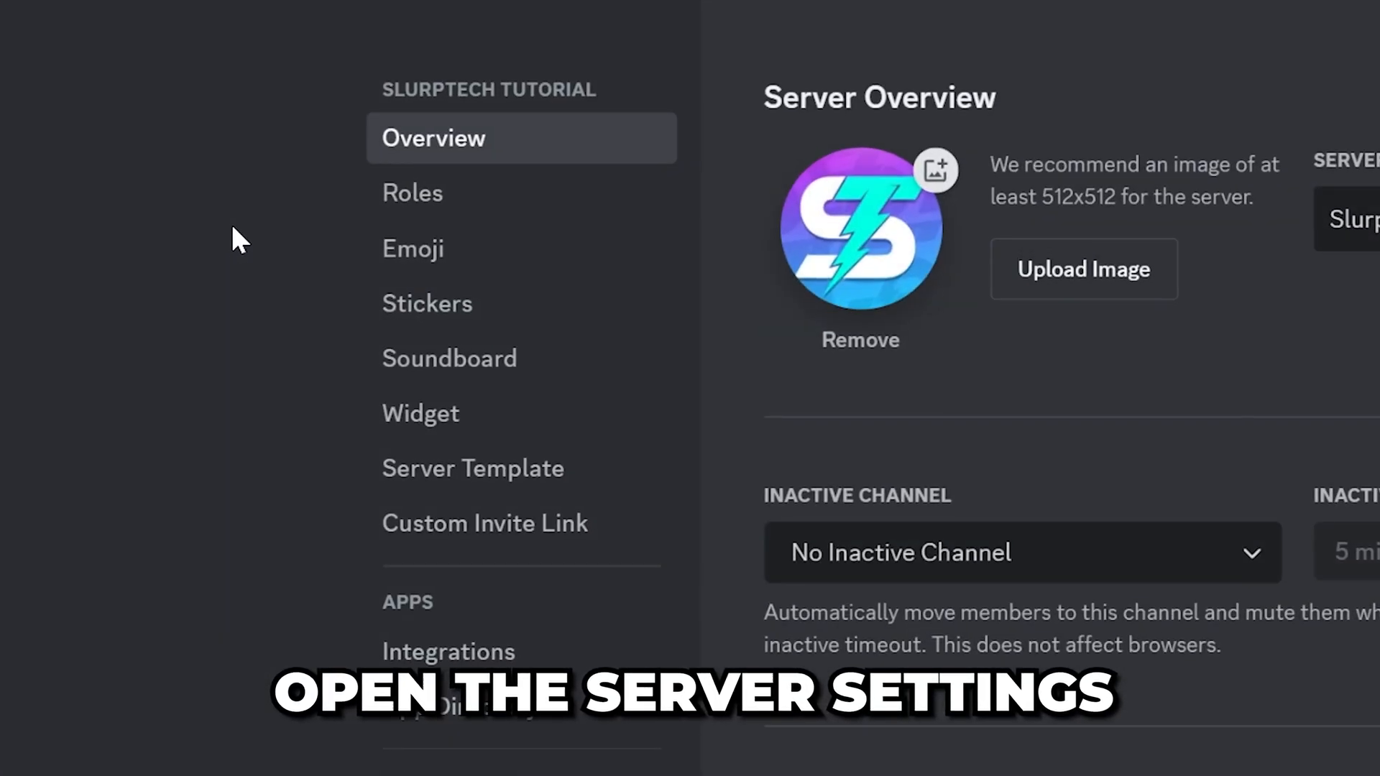
click(413, 193)
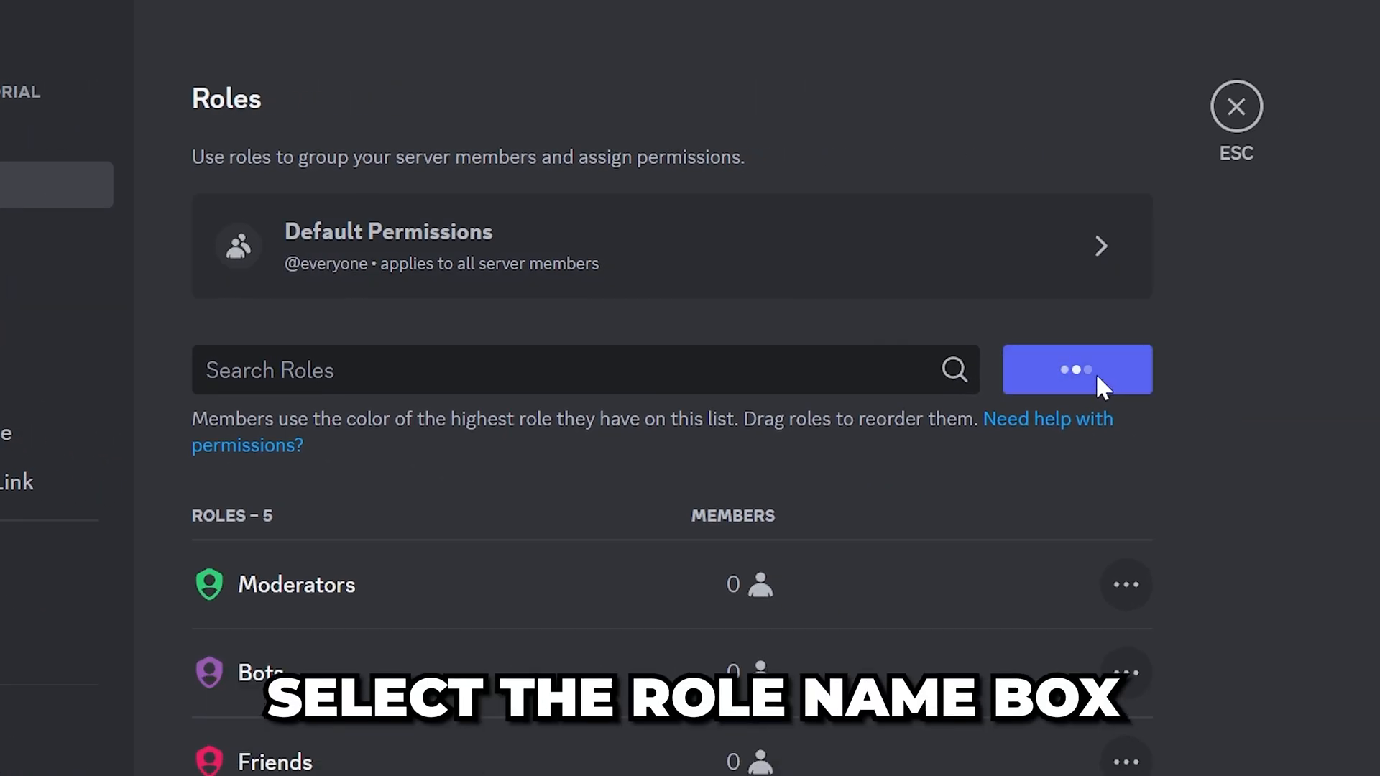
Step: Create a new role named 'Staff', trying a blue then a pink preset colour
click(1076, 369)
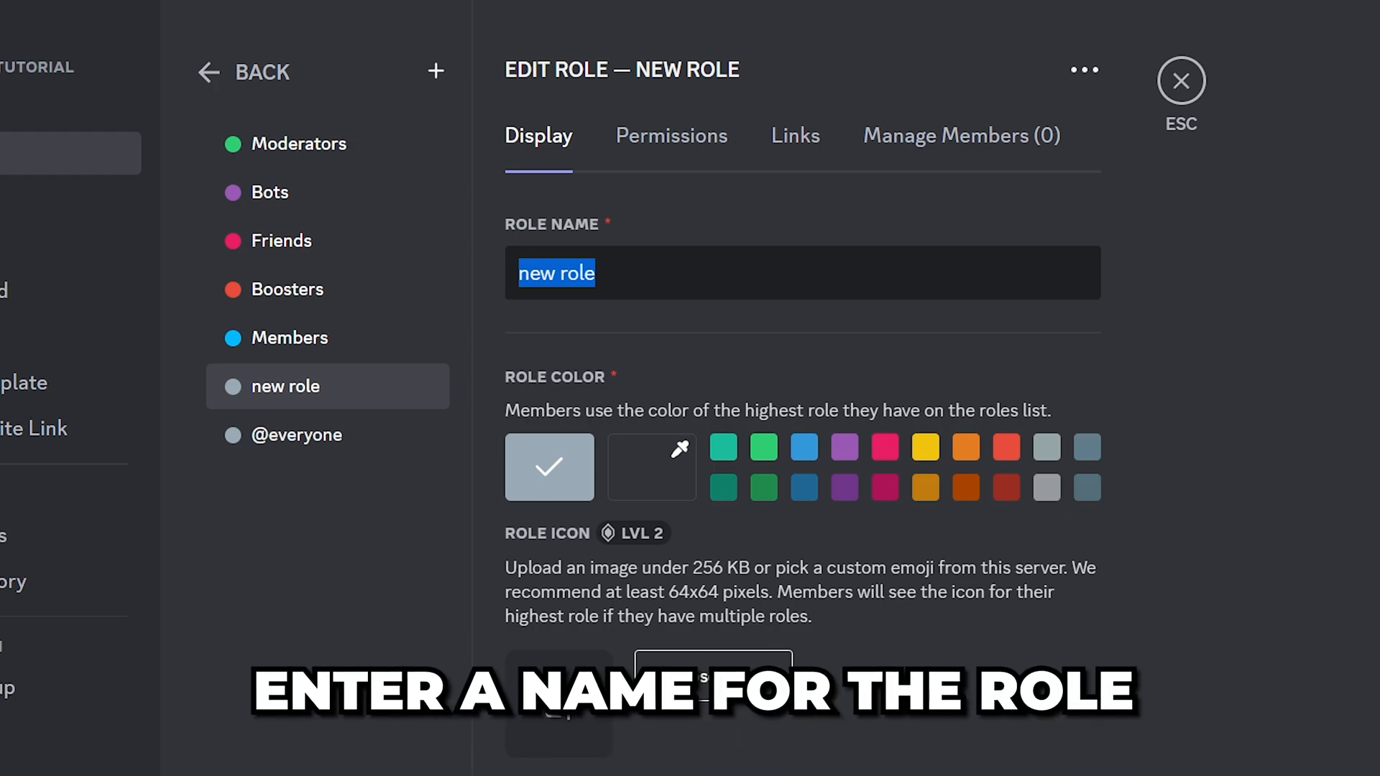
text(Staff)
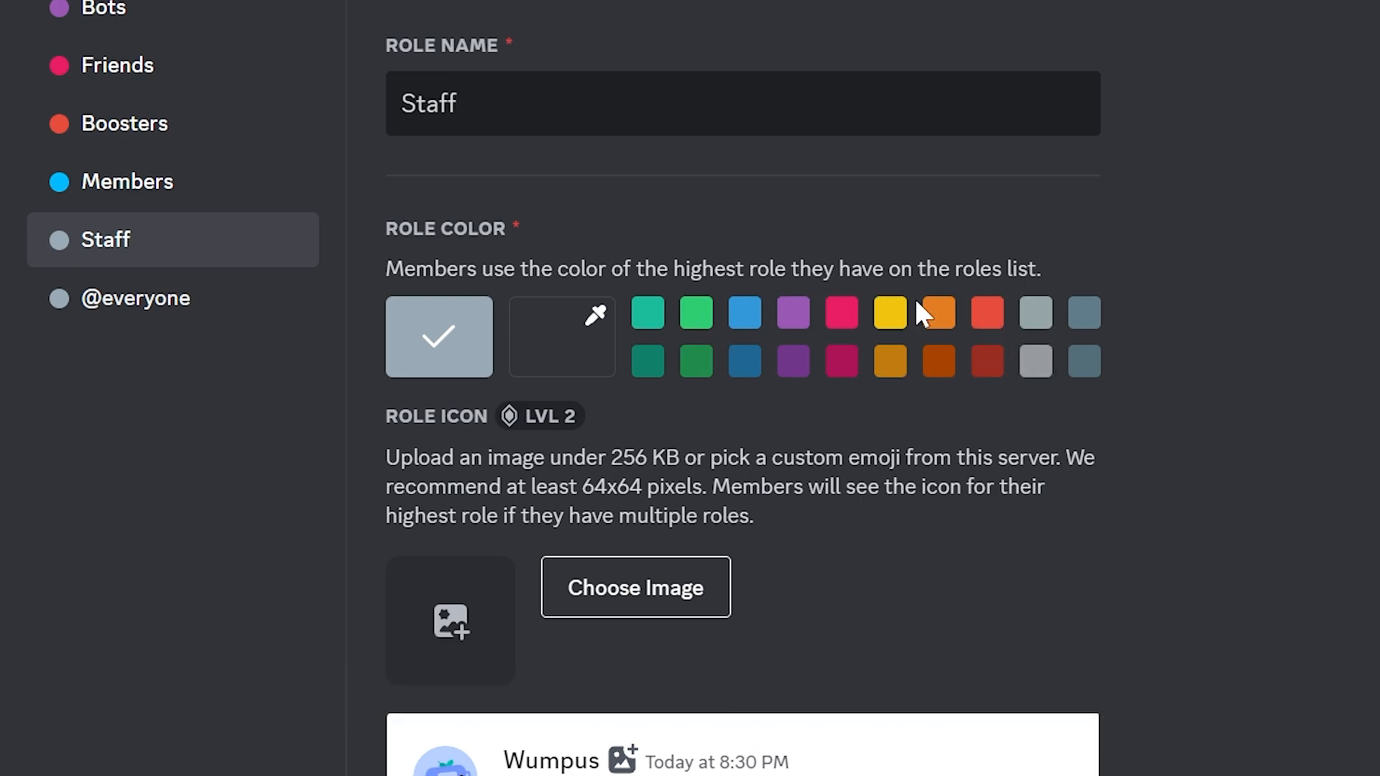
click(742, 312)
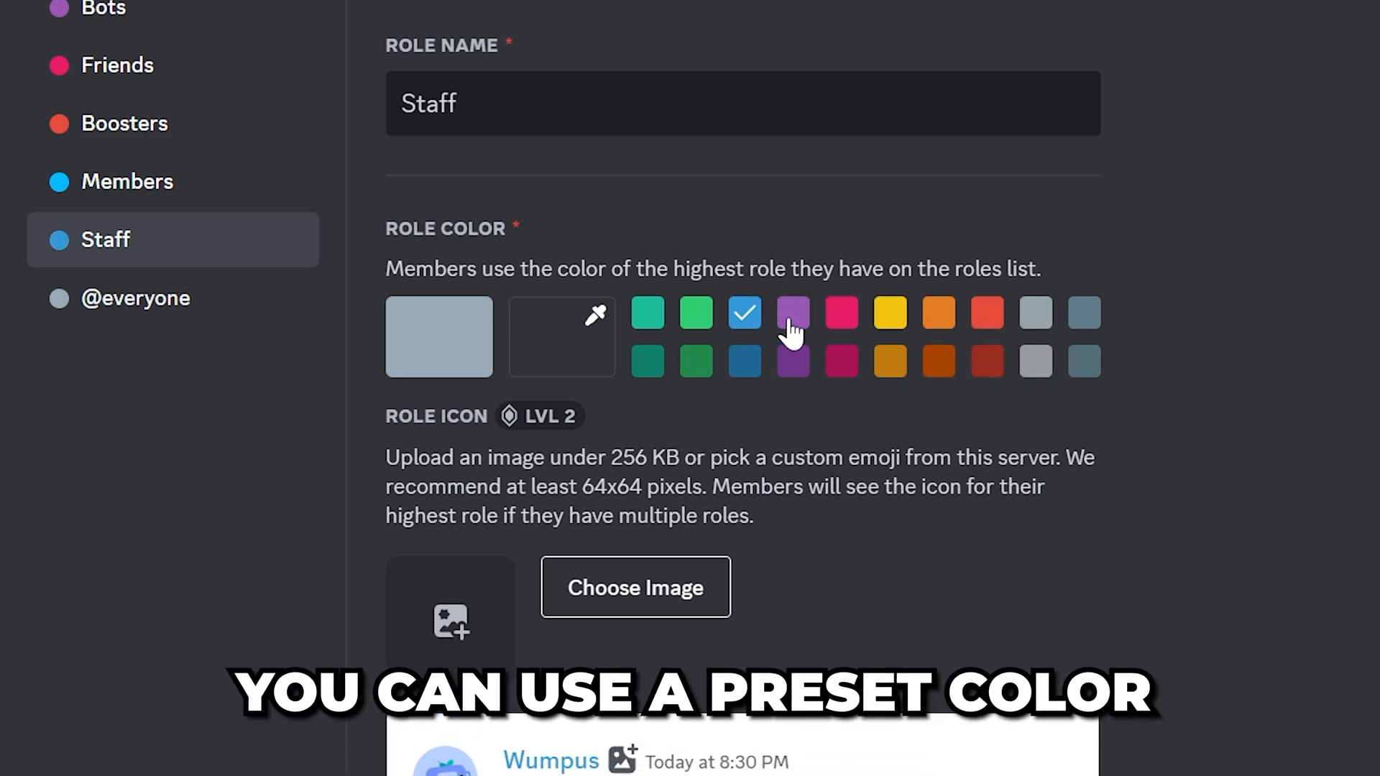
click(841, 313)
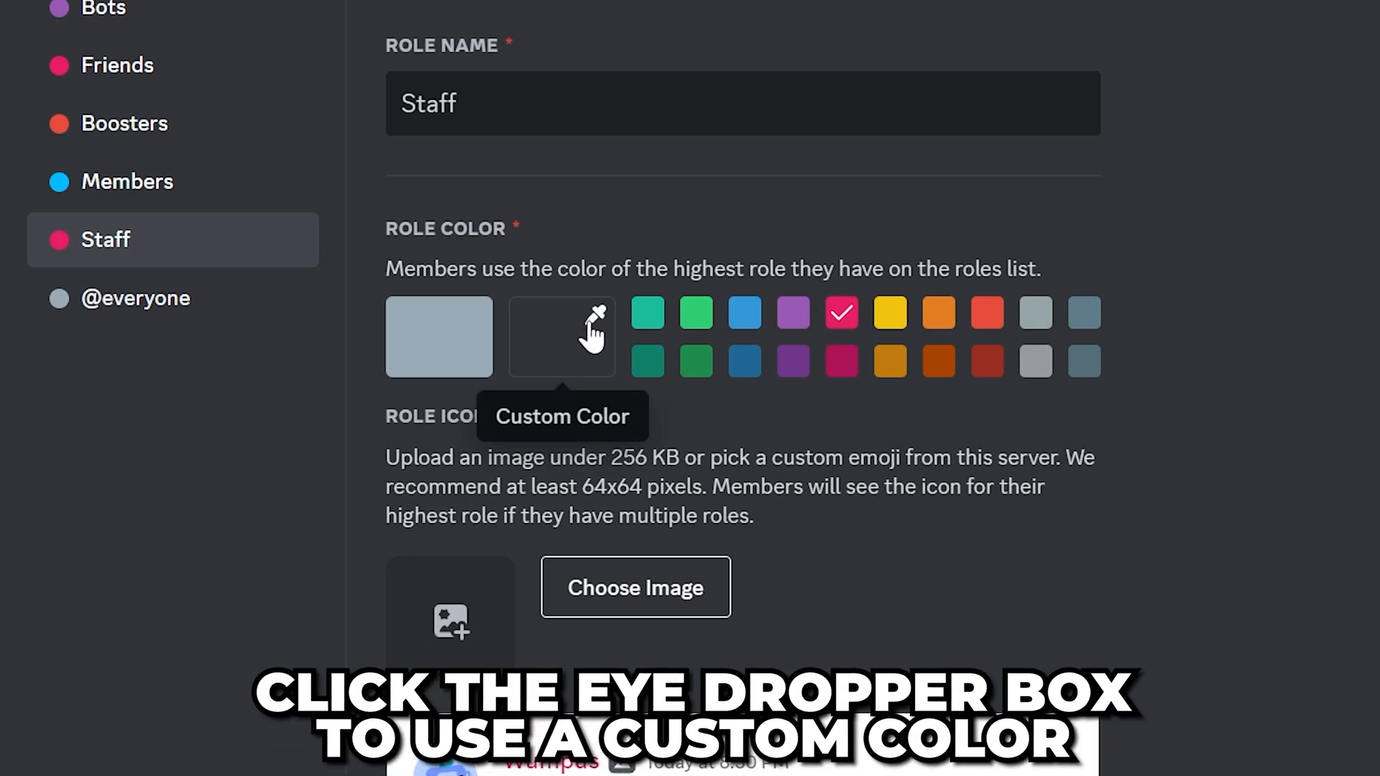
Step: Give the Staff role a custom bright teal colour, #00ffd5
click(561, 336)
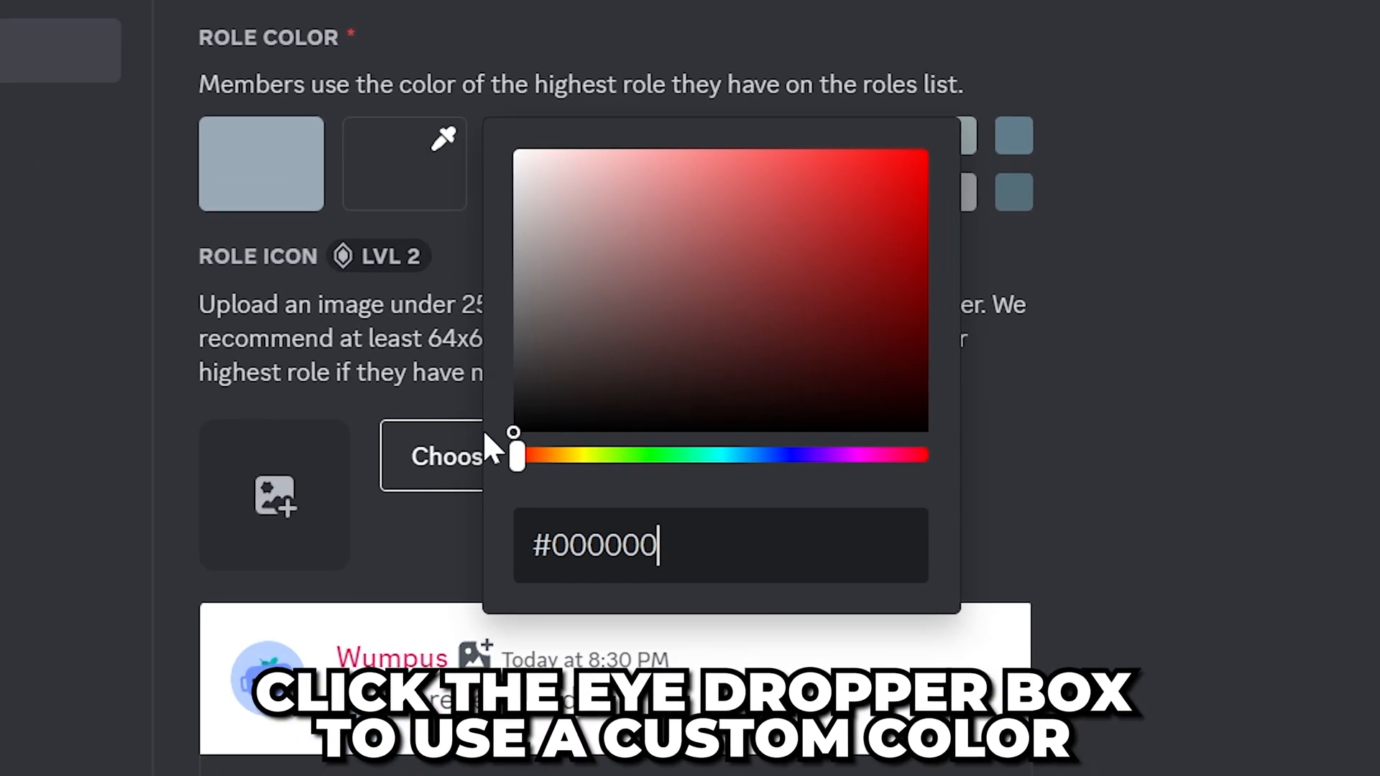
drag(517, 452, 691, 452)
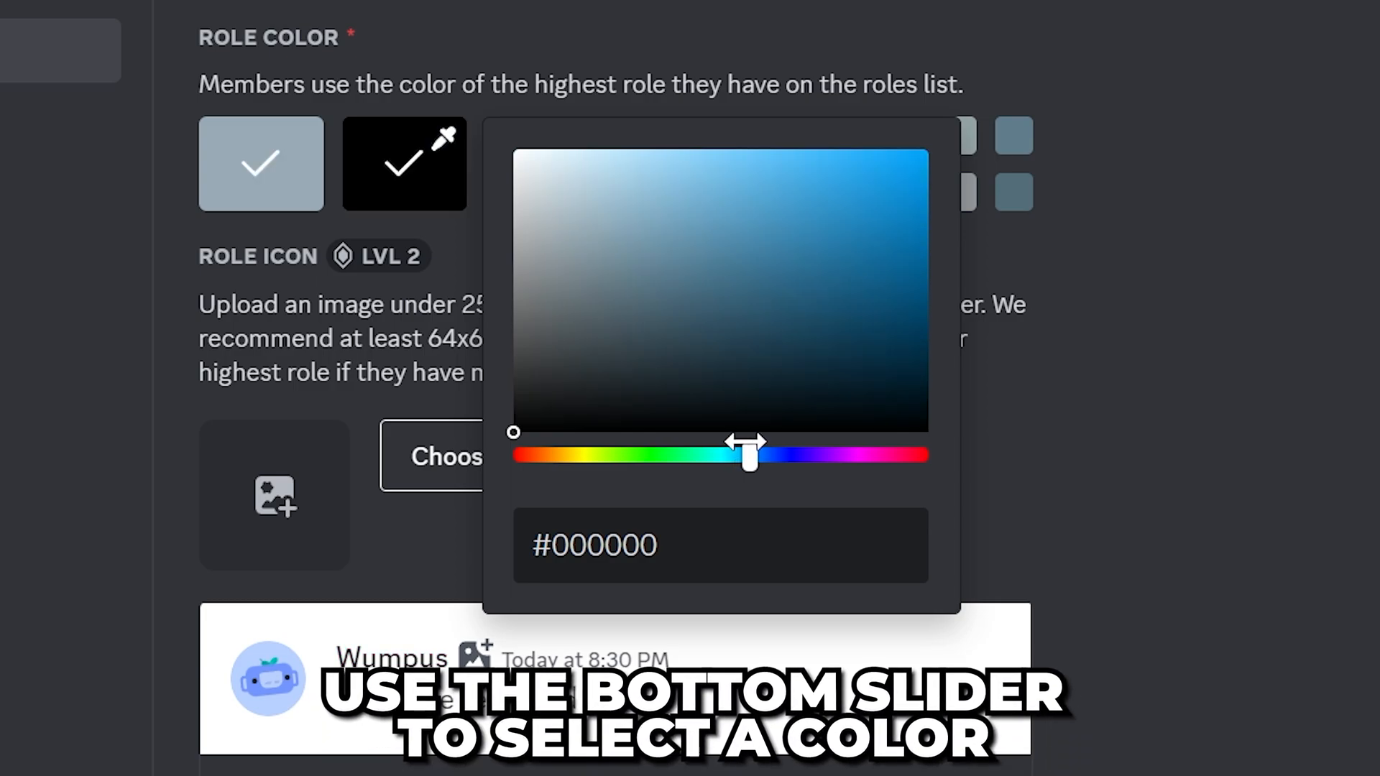
drag(748, 457, 712, 457)
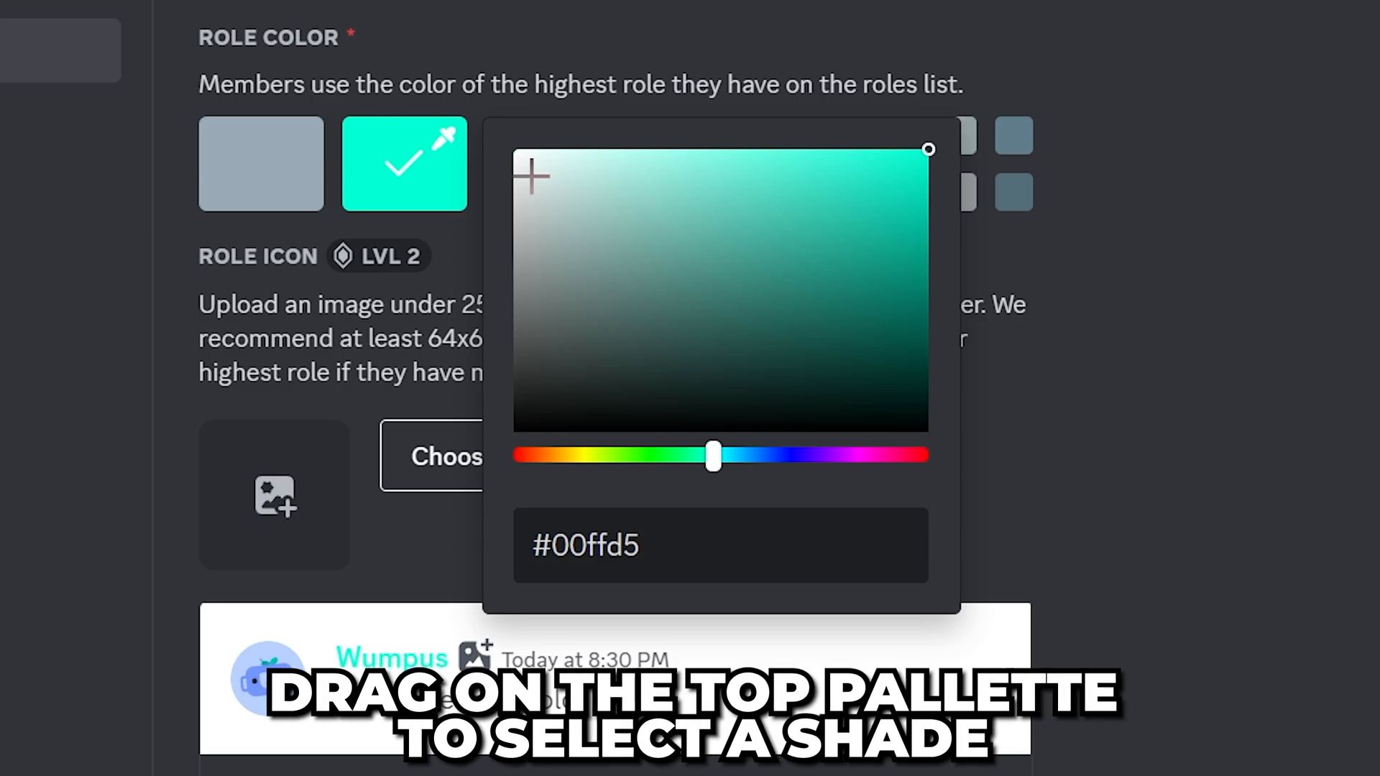
click(1240, 326)
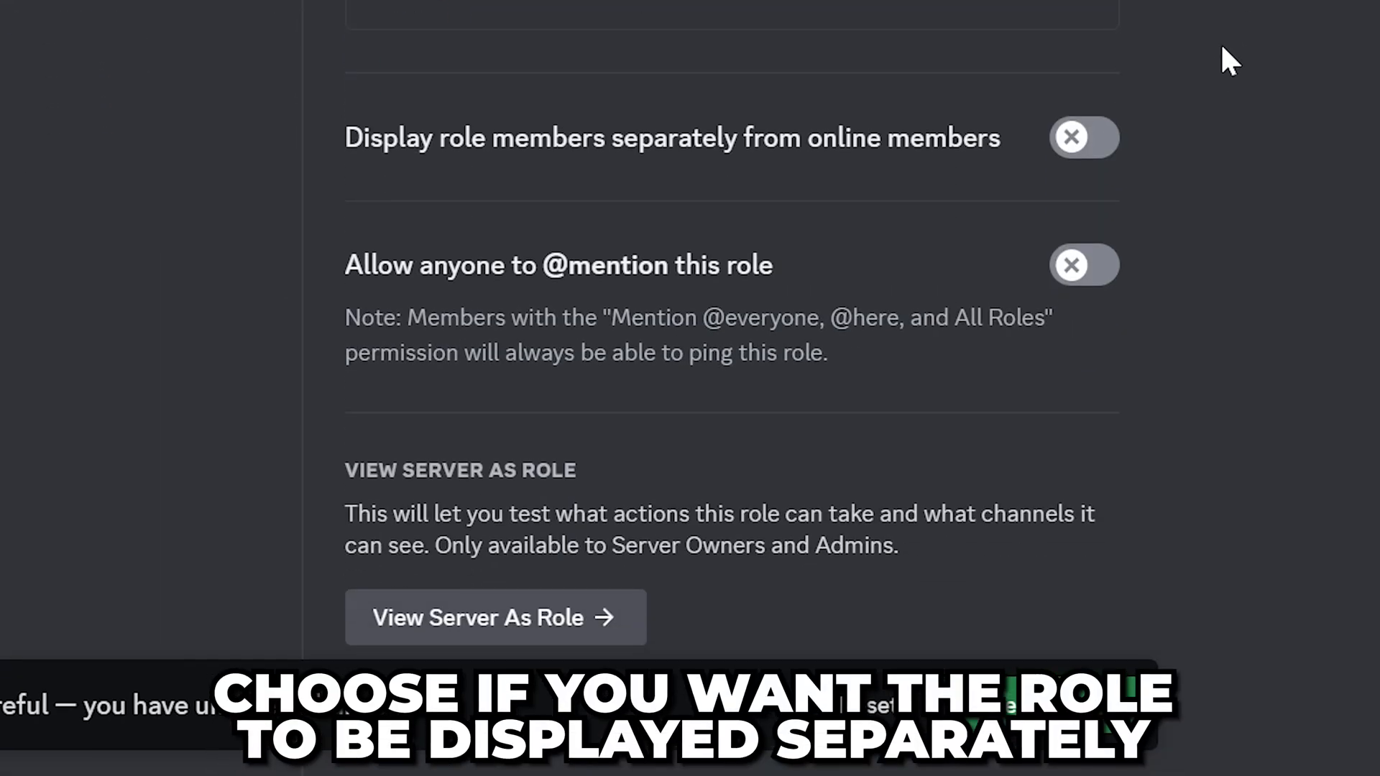
click(1083, 138)
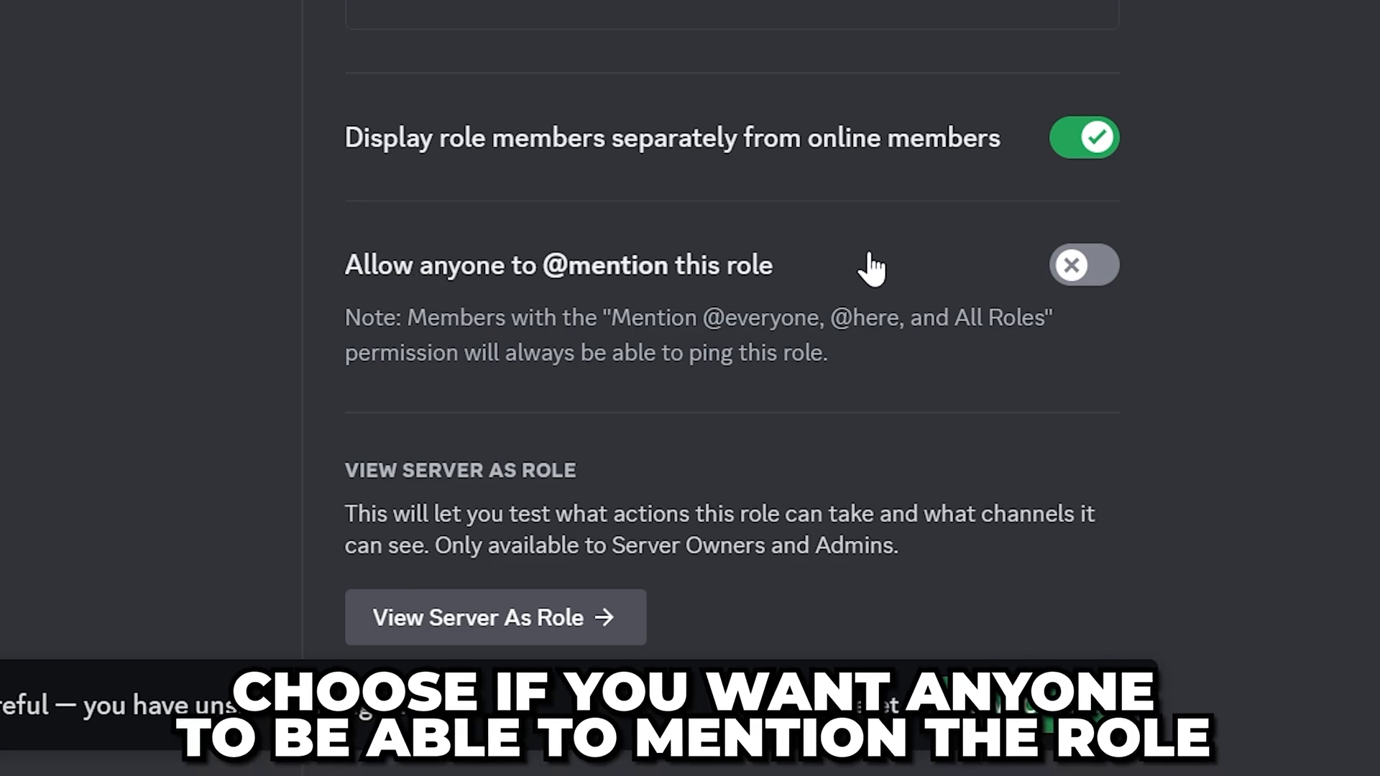
click(1084, 264)
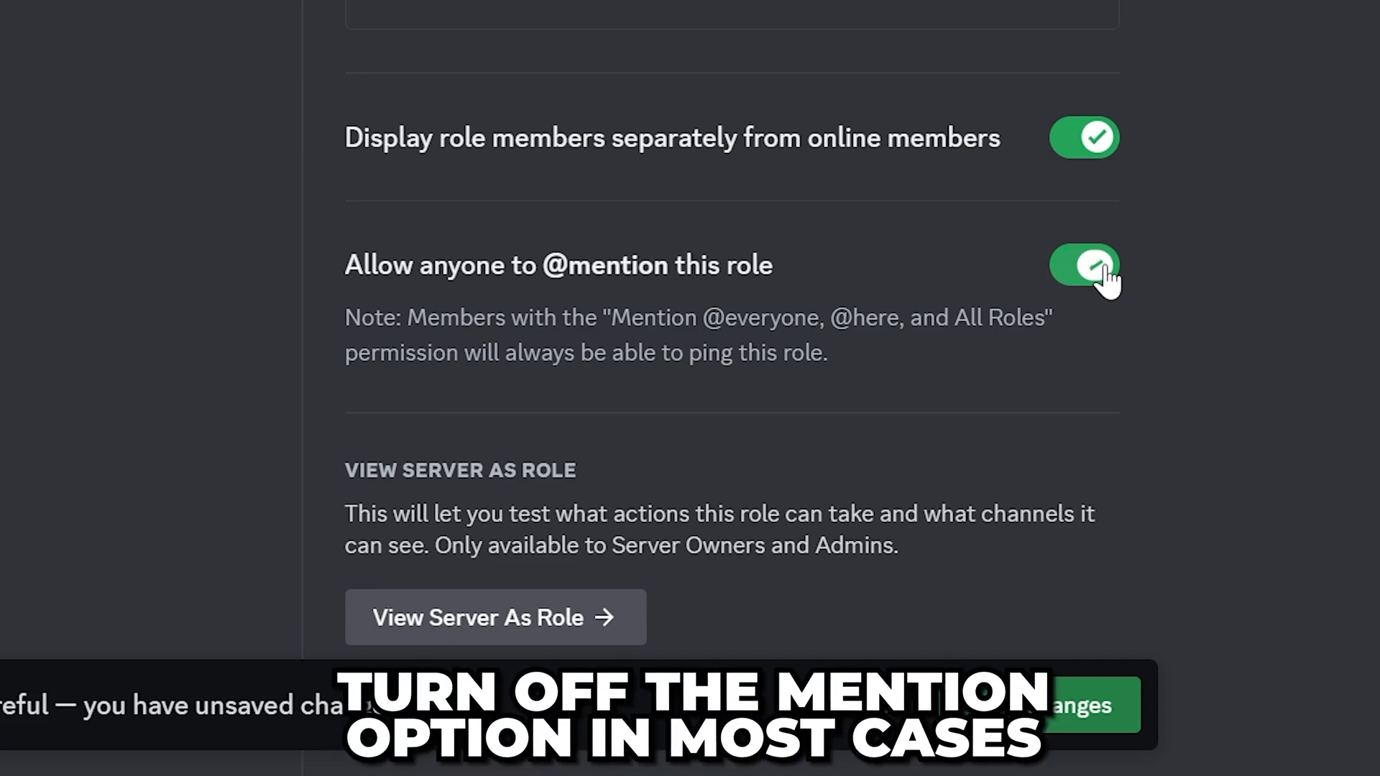
click(1083, 264)
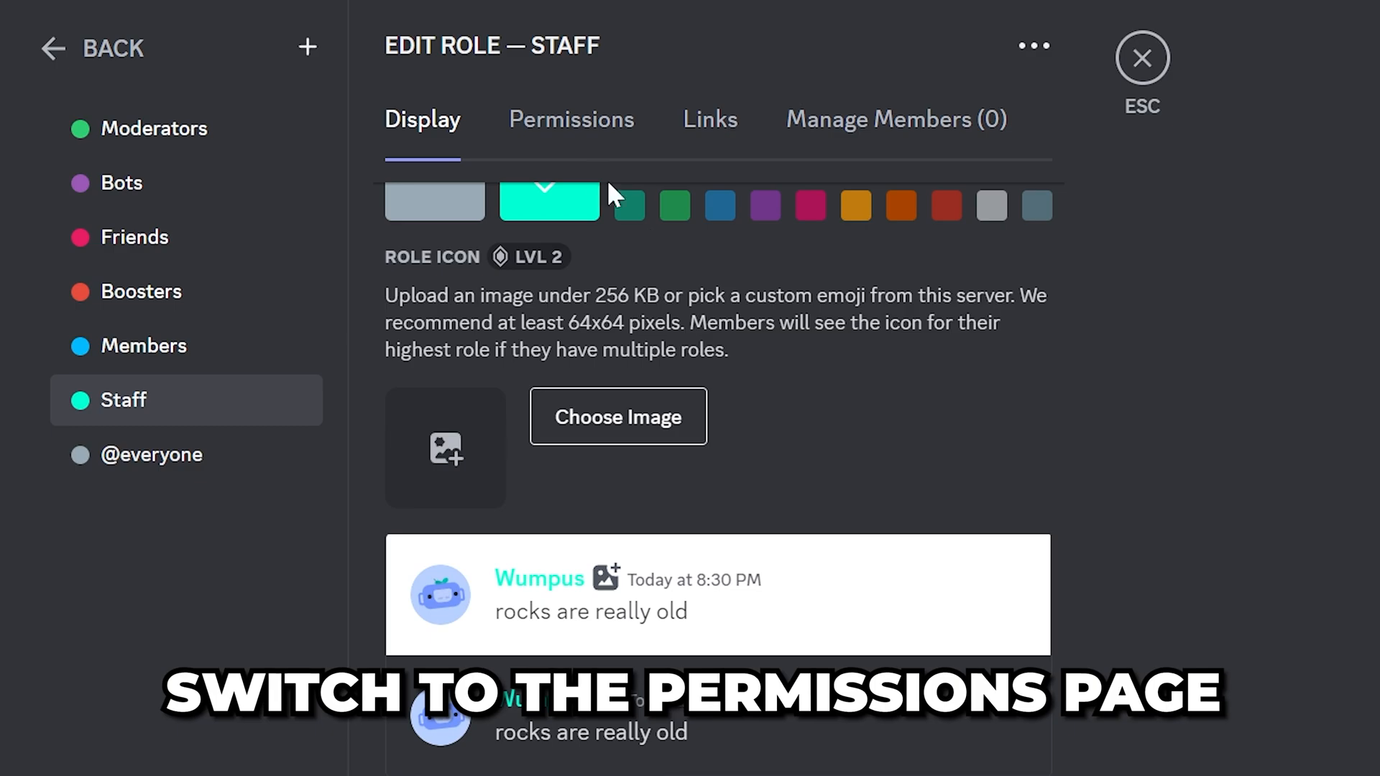
Step: Review the Staff role's permissions list, leaving all general server permissions disabled
click(570, 119)
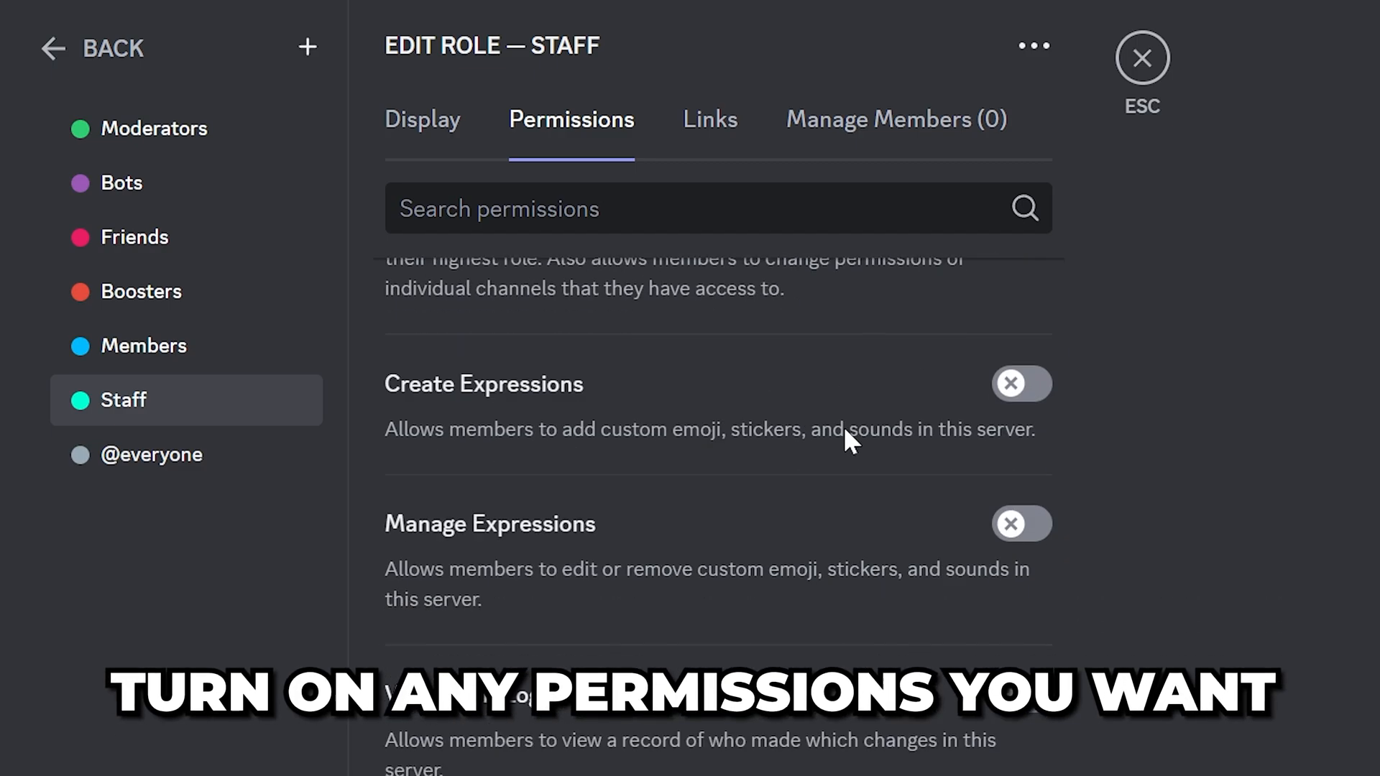
scroll(down, 3)
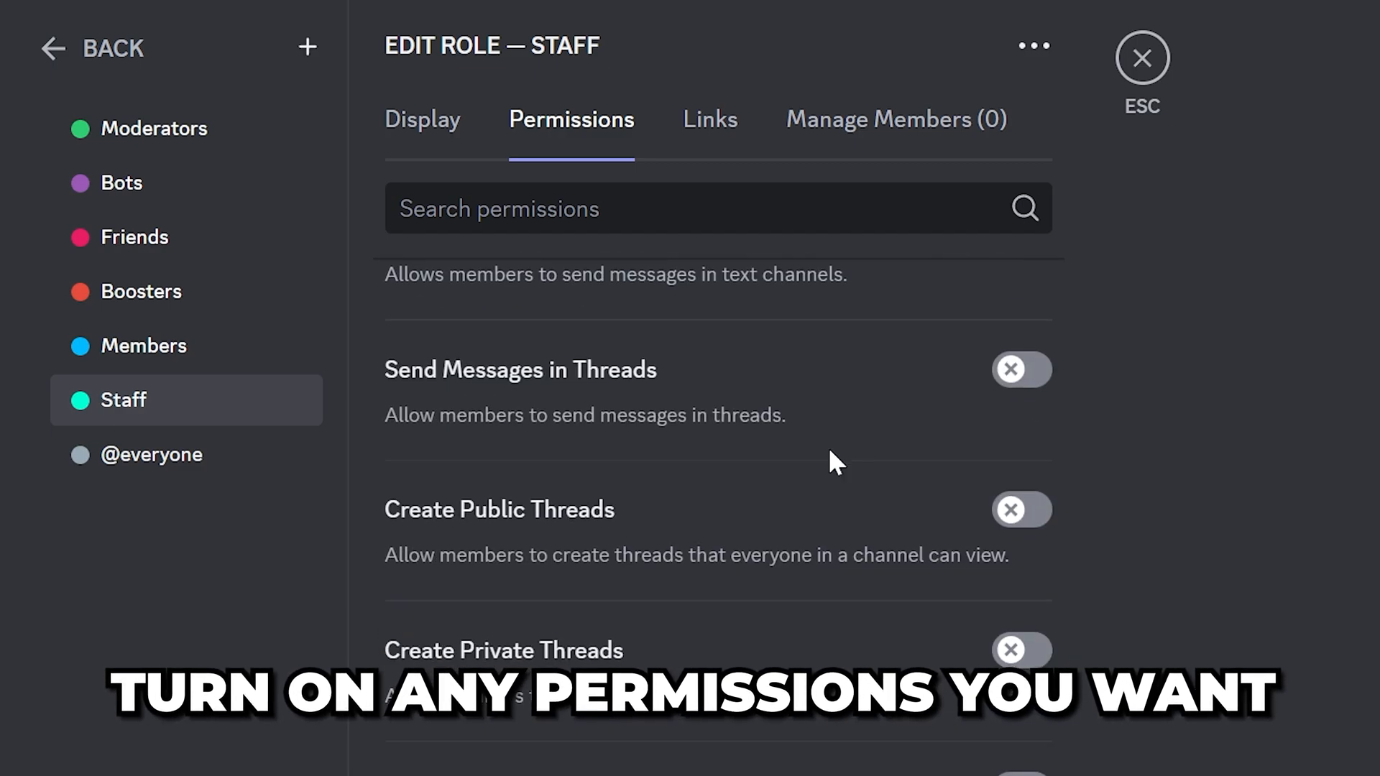
scroll(down, 3)
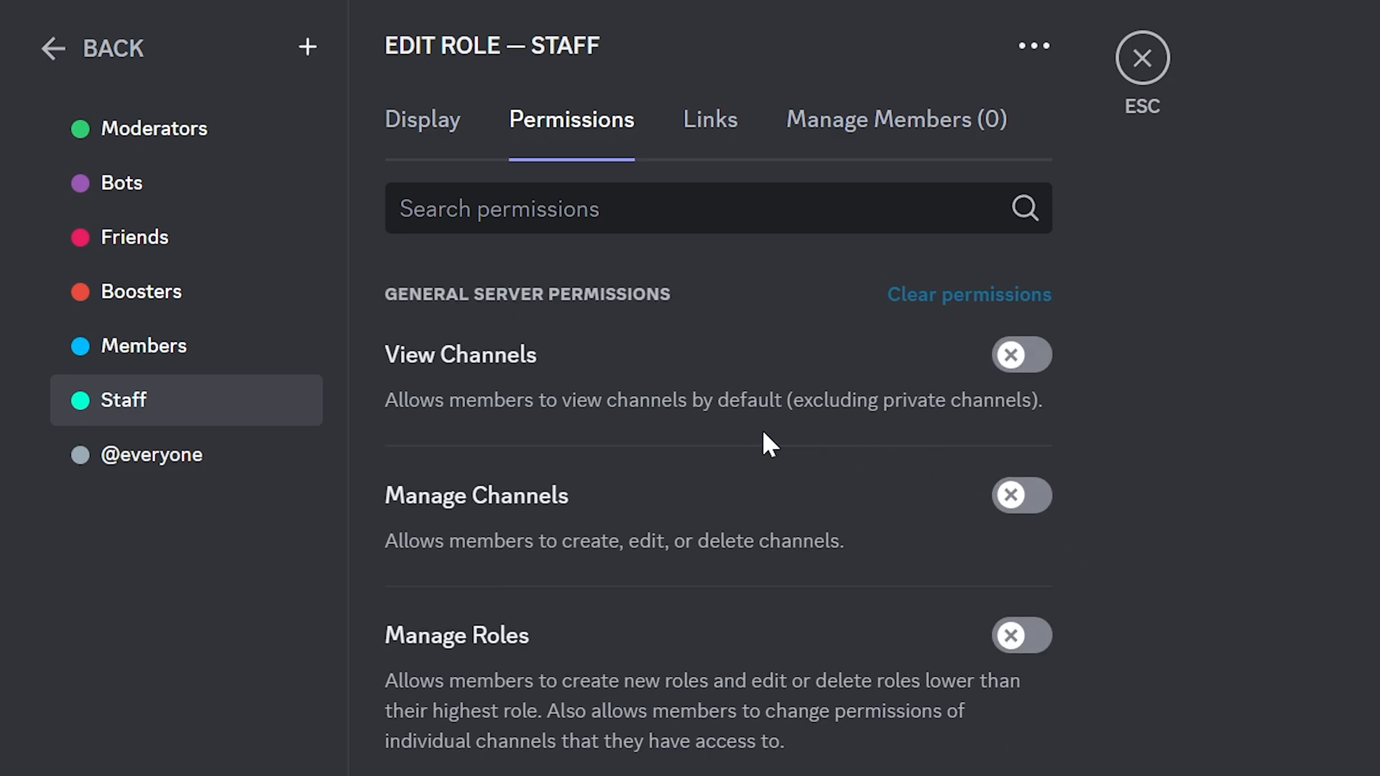
mouse_move(737, 456)
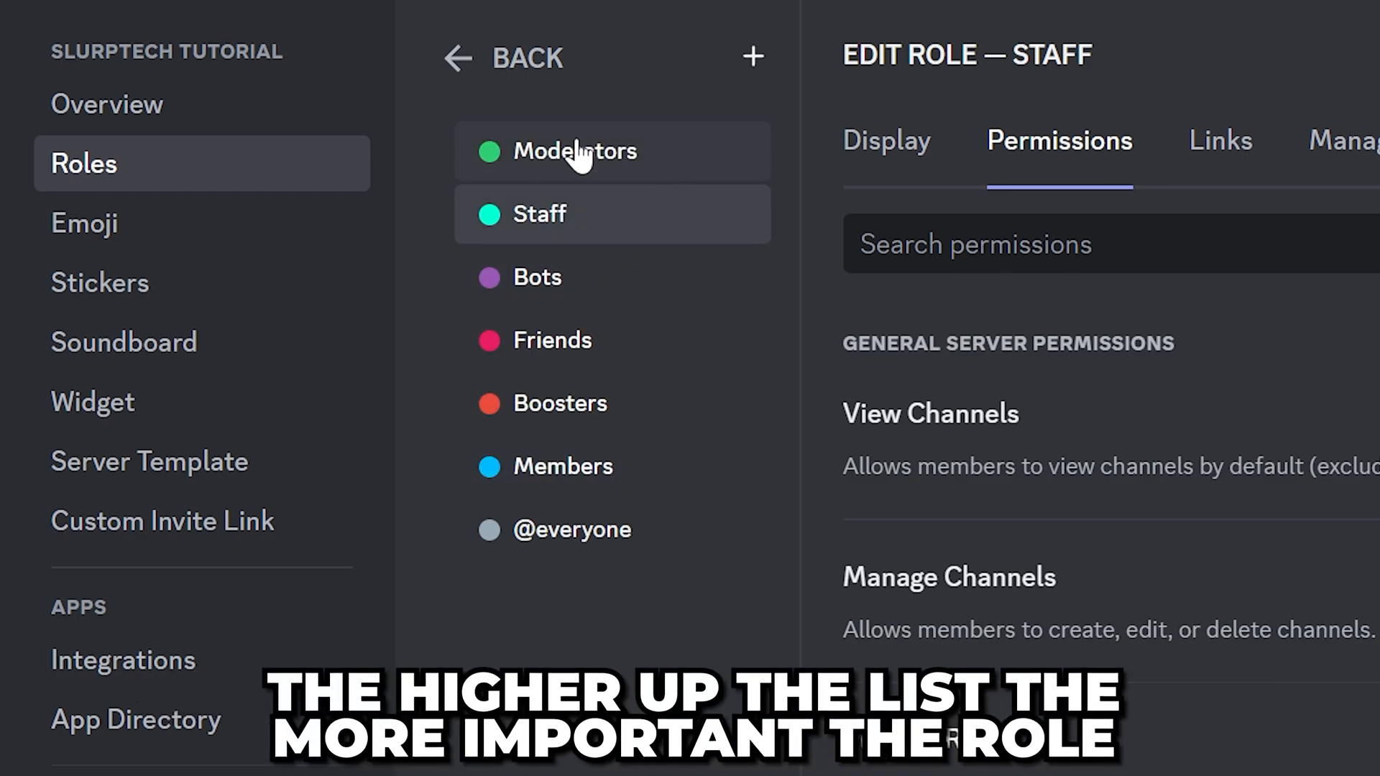
mouse_move(609, 190)
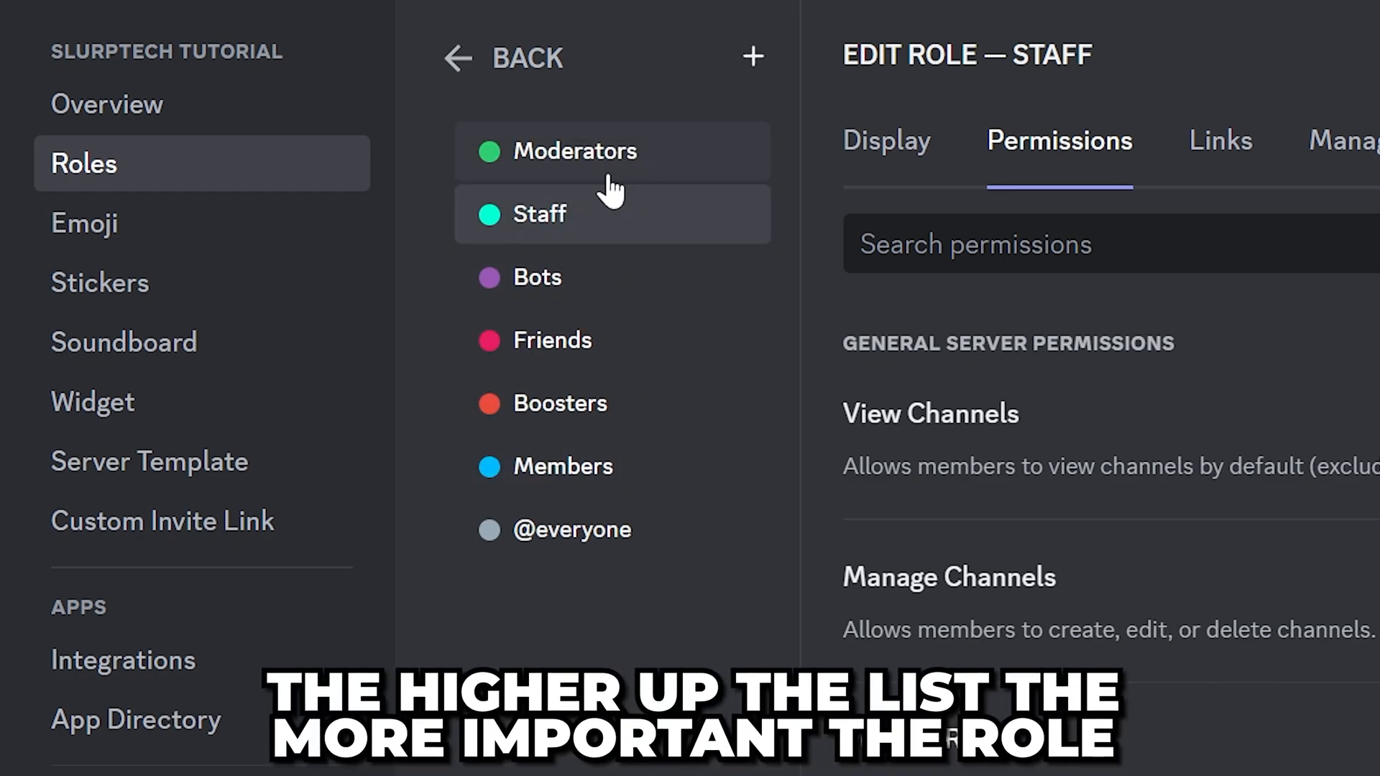
Step: View the Staff role's member list, which is still empty
click(752, 56)
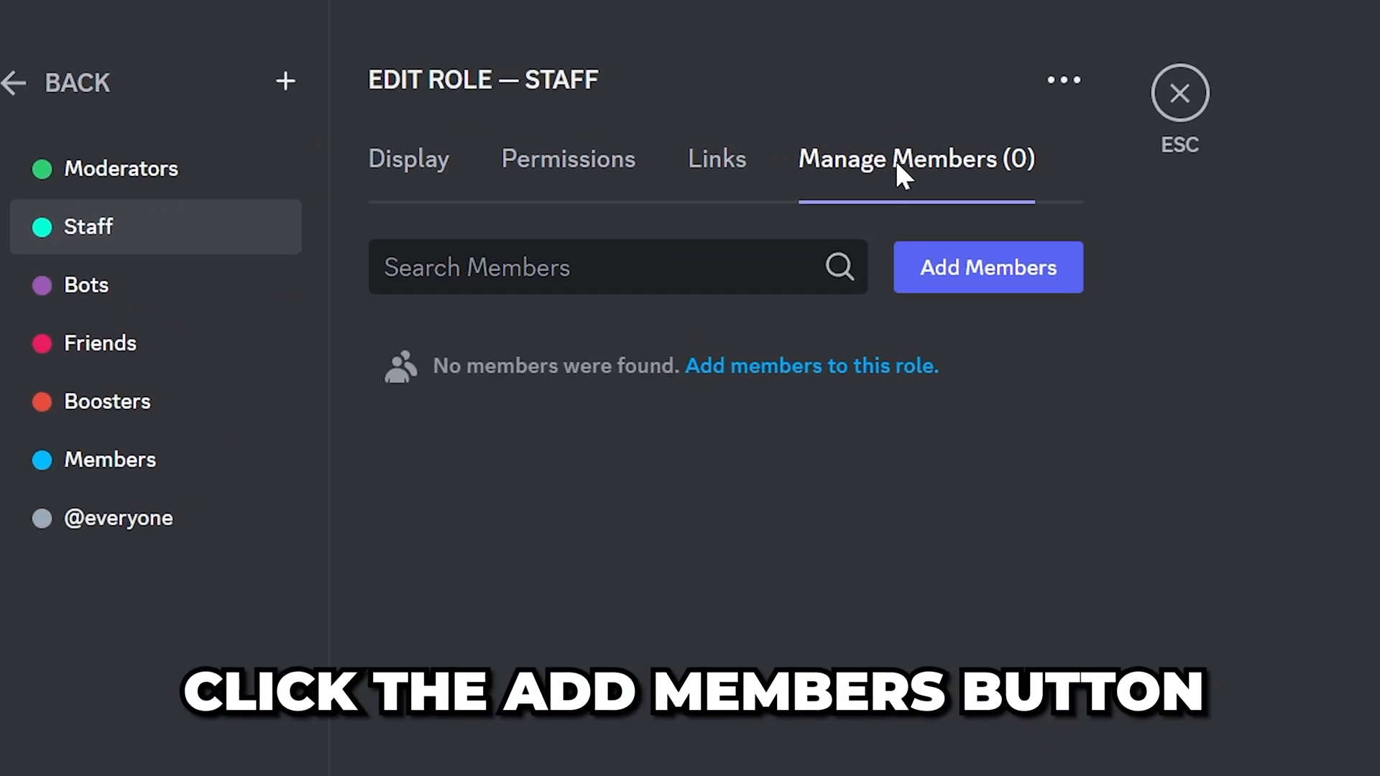
Step: Assign the one listed server member to the Staff role
click(986, 267)
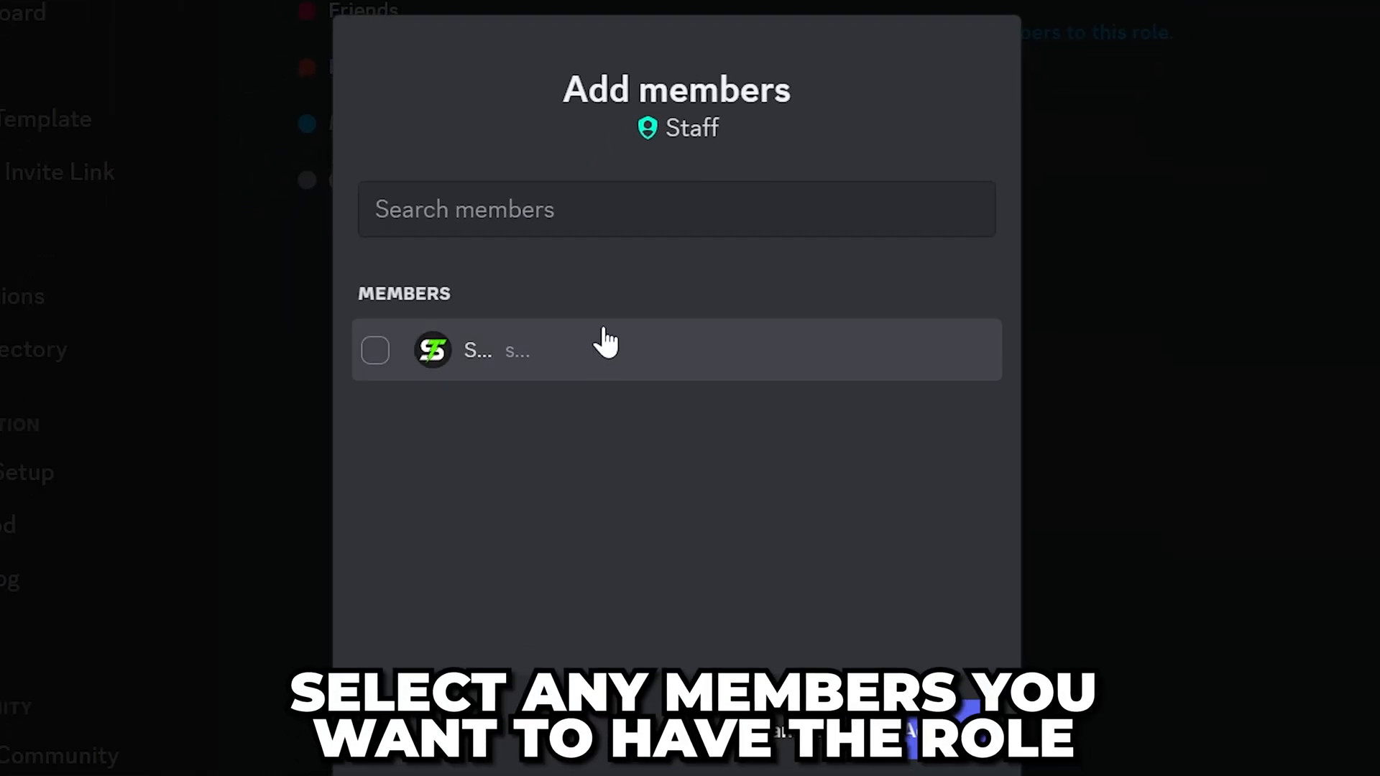
click(375, 351)
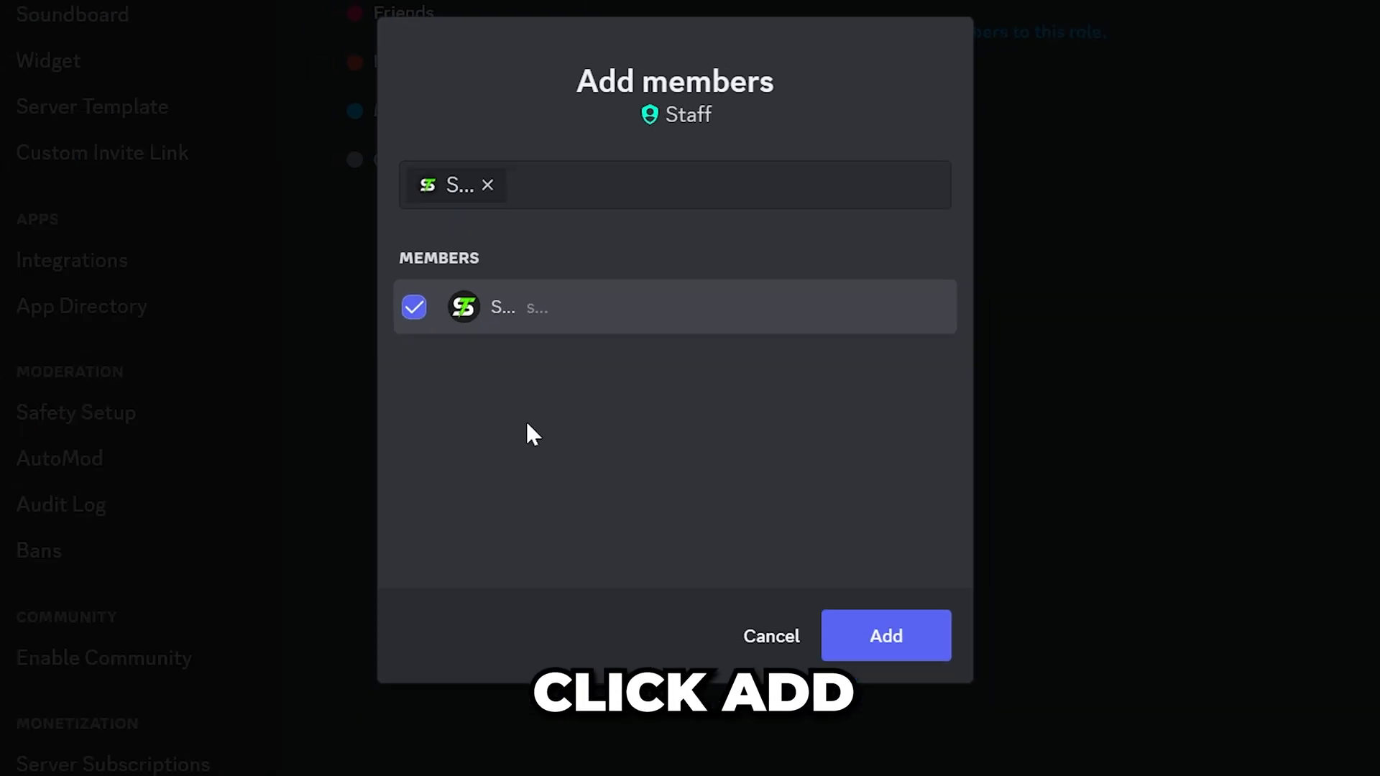
click(883, 635)
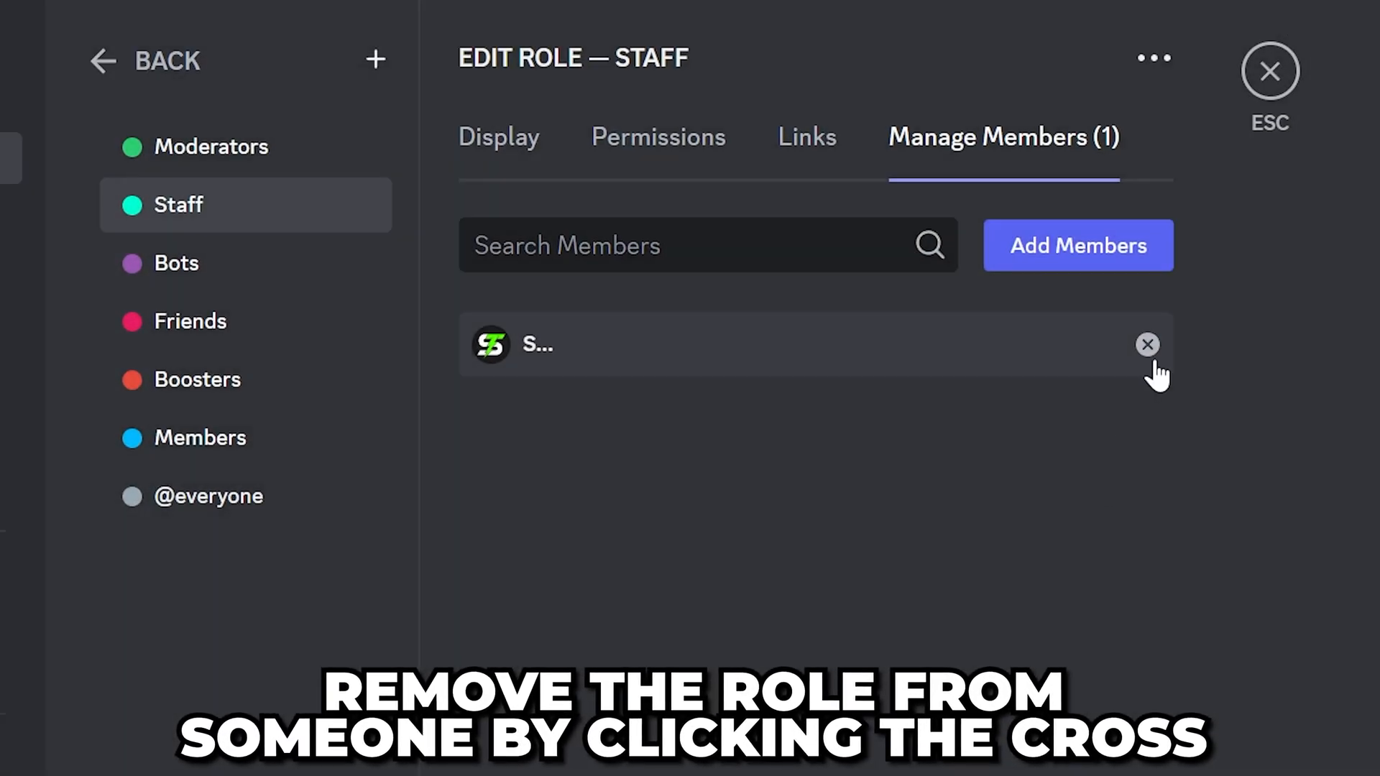